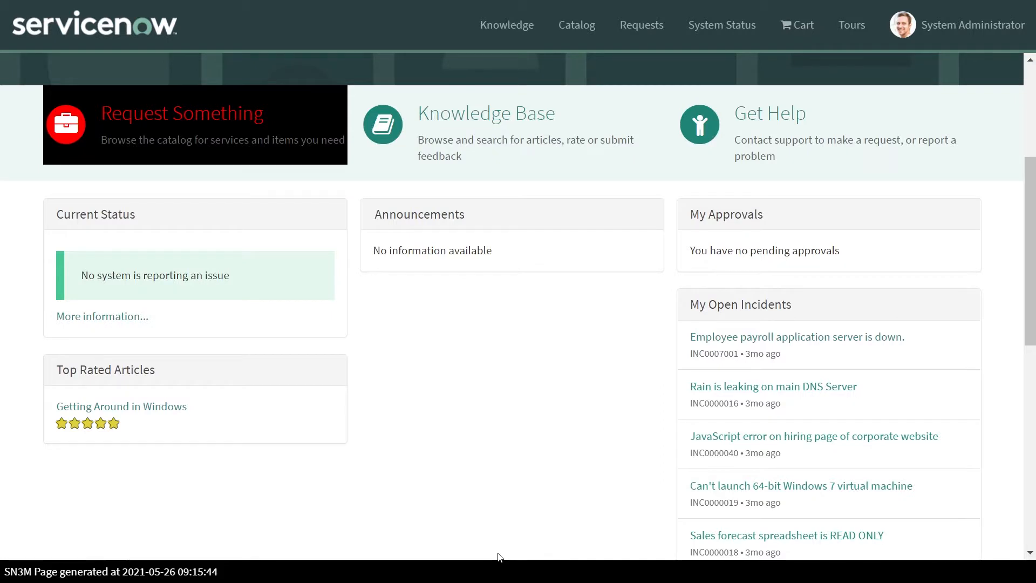
mouse_move(868, 348)
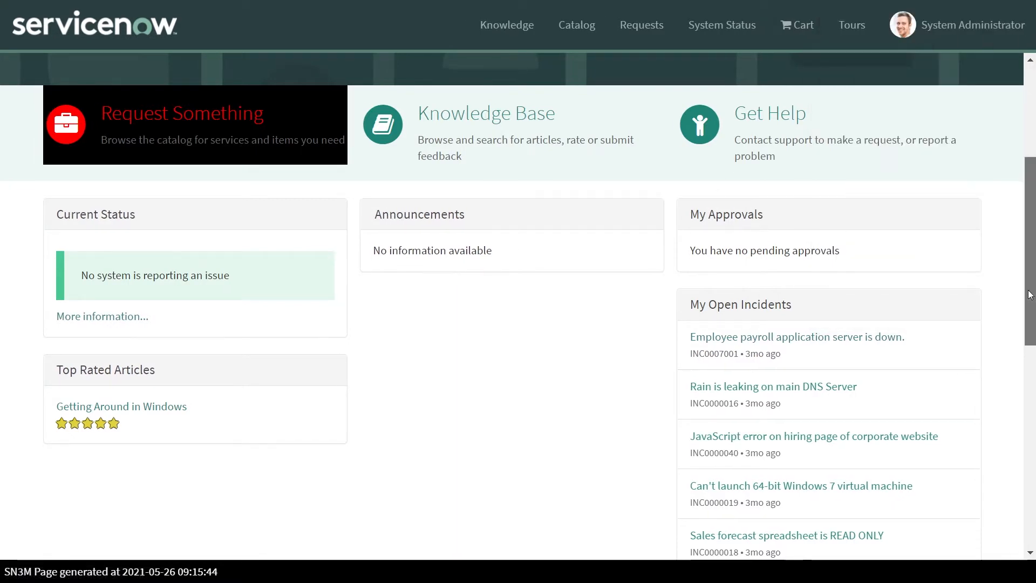
Scroll through the dirPagination.js source code in the angularUtils repository on GitHub.
scroll("down", 3)
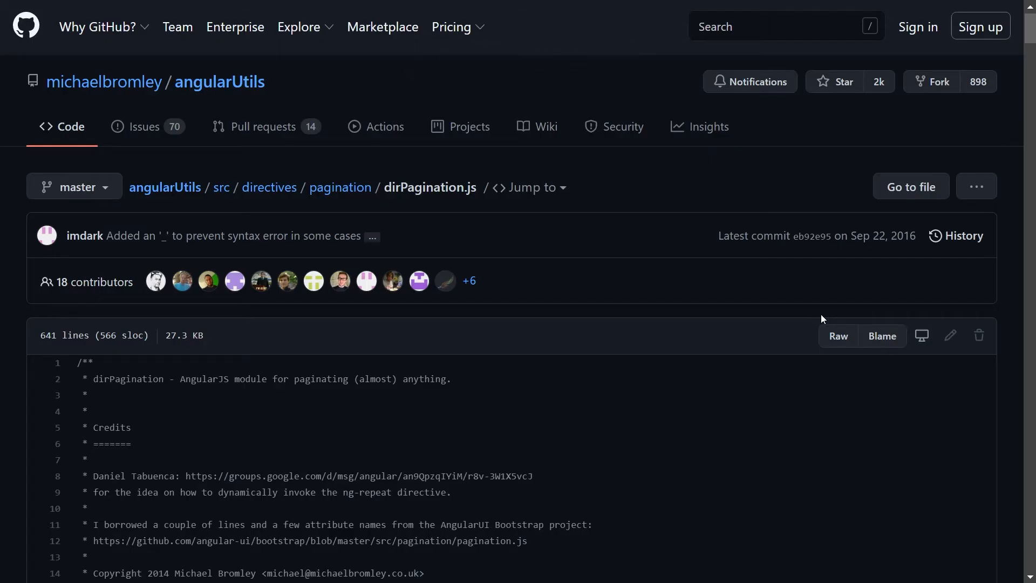
mouse_move(591, 415)
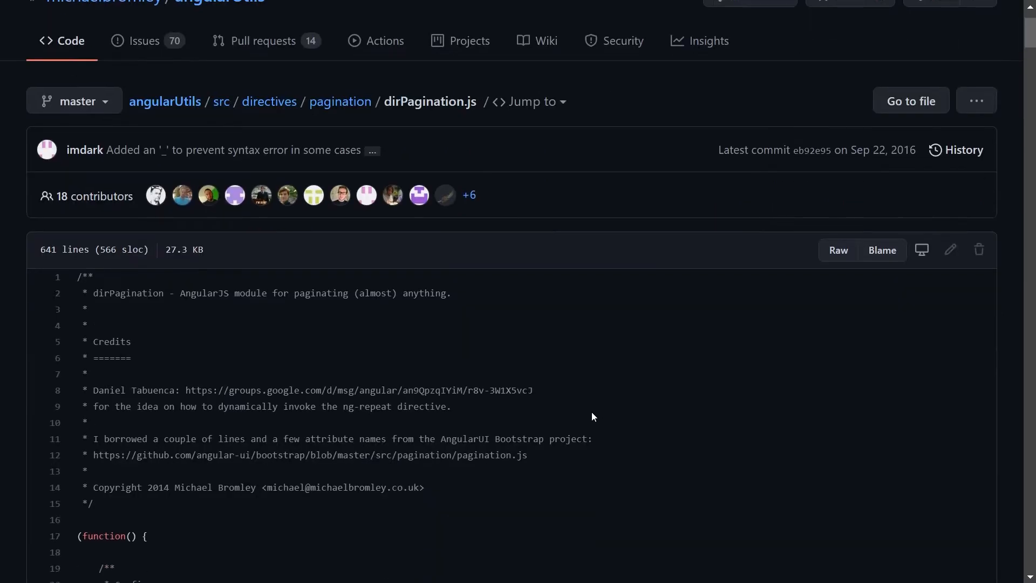
scroll("down", 3)
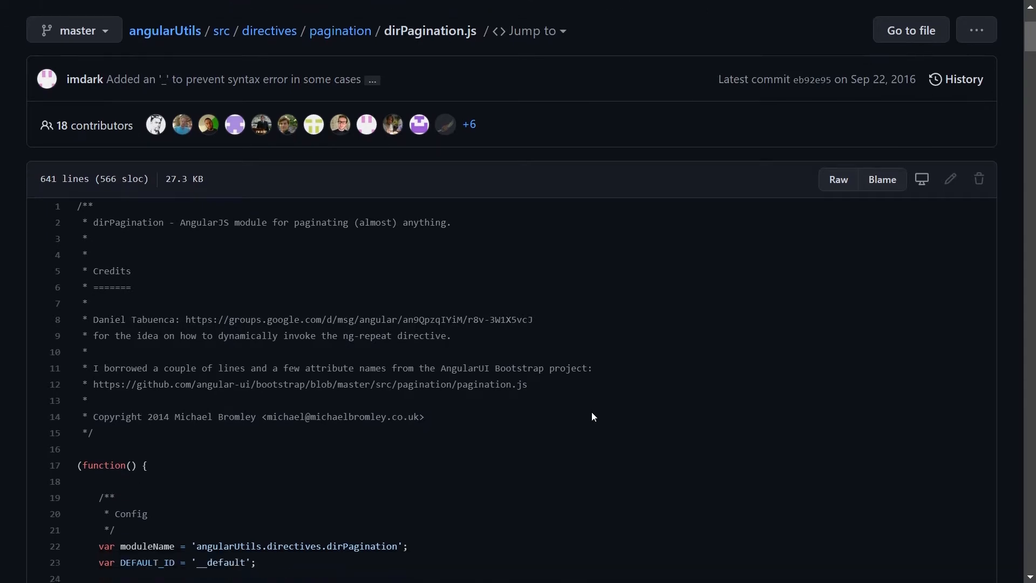
mouse_move(534, 421)
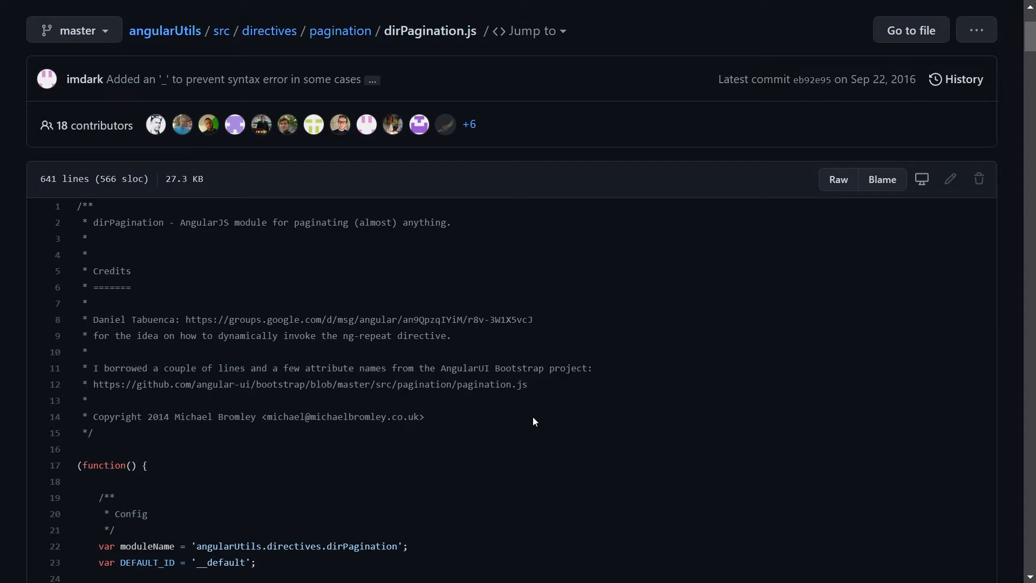
scroll("down", 3)
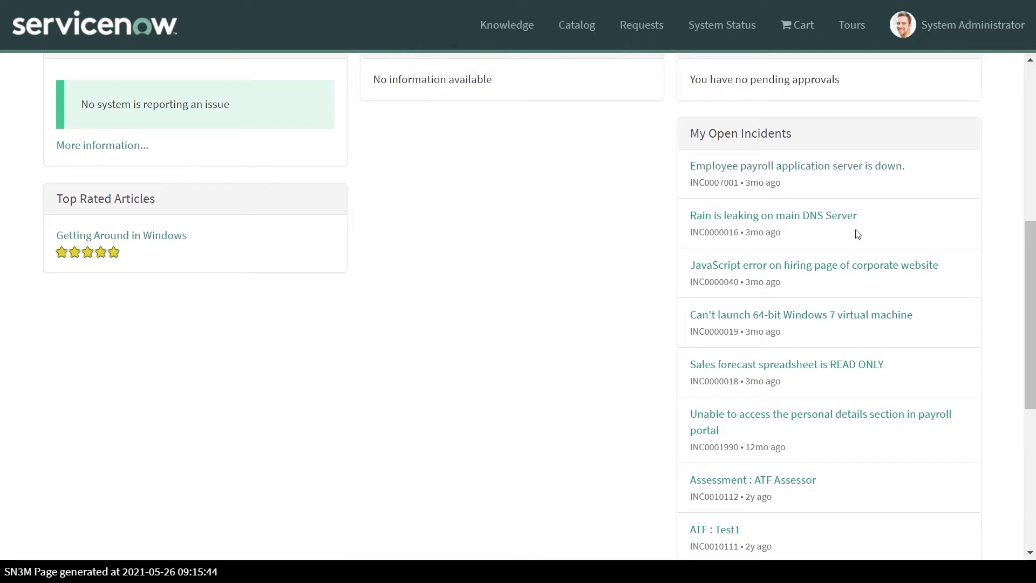
mouse_move(861, 204)
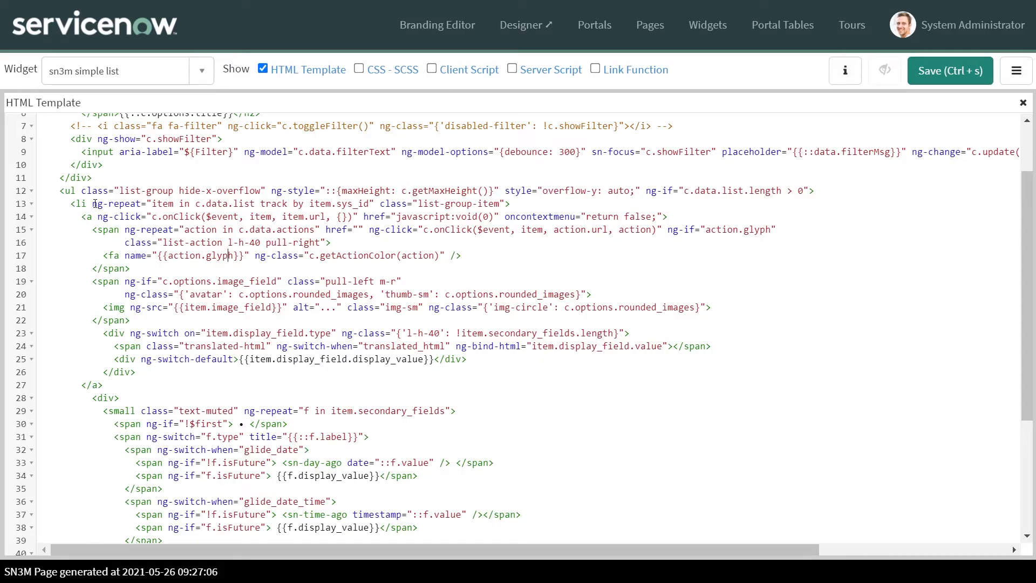
Replace ng-repeat with dir-paginate="item in c.data.list | itemsPerPage : 5" in the HTML template.
double_click(119, 203)
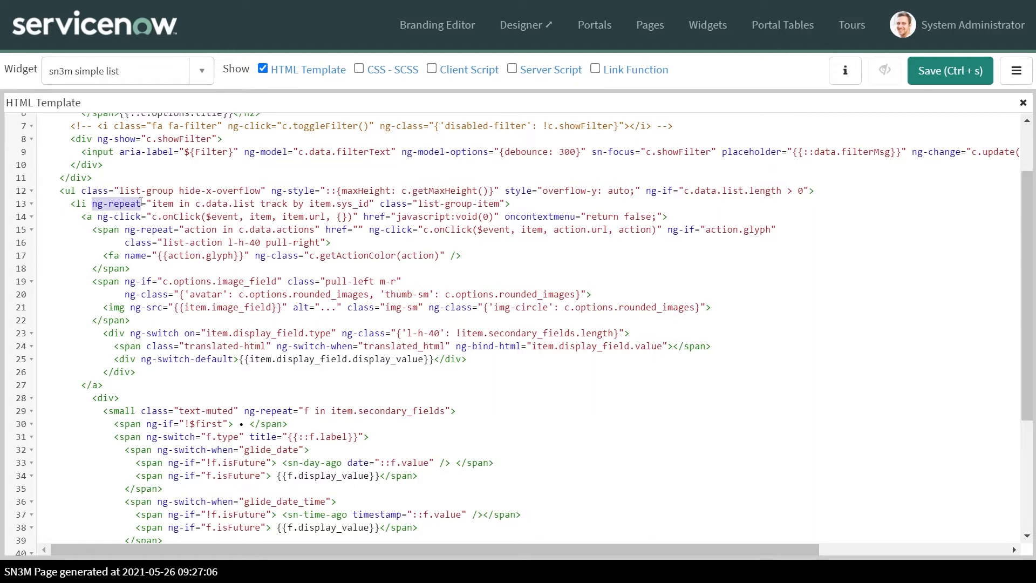
type("dir-paginate=\"item in c.data.list |")
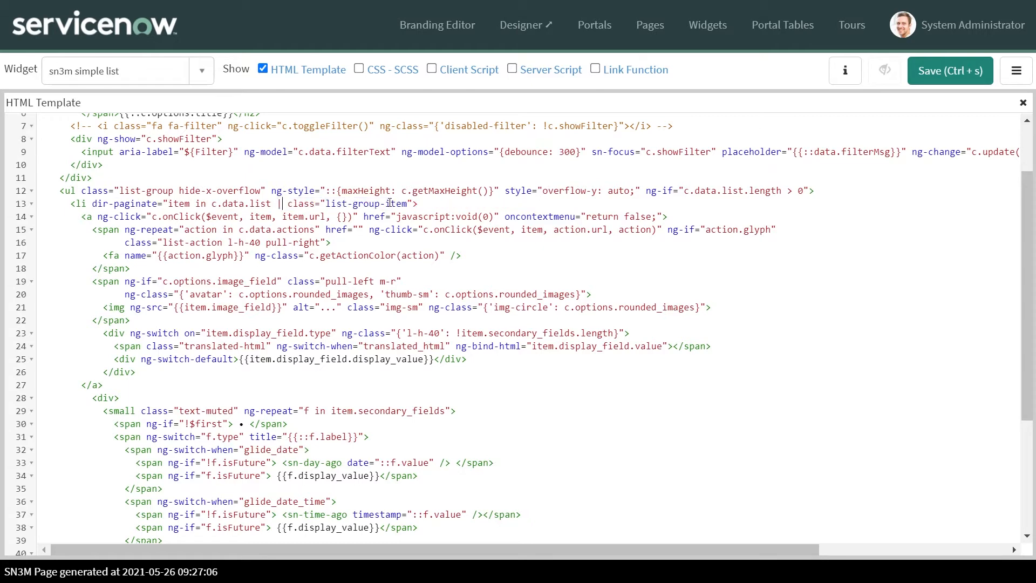
type("itemsPerPage : 5")
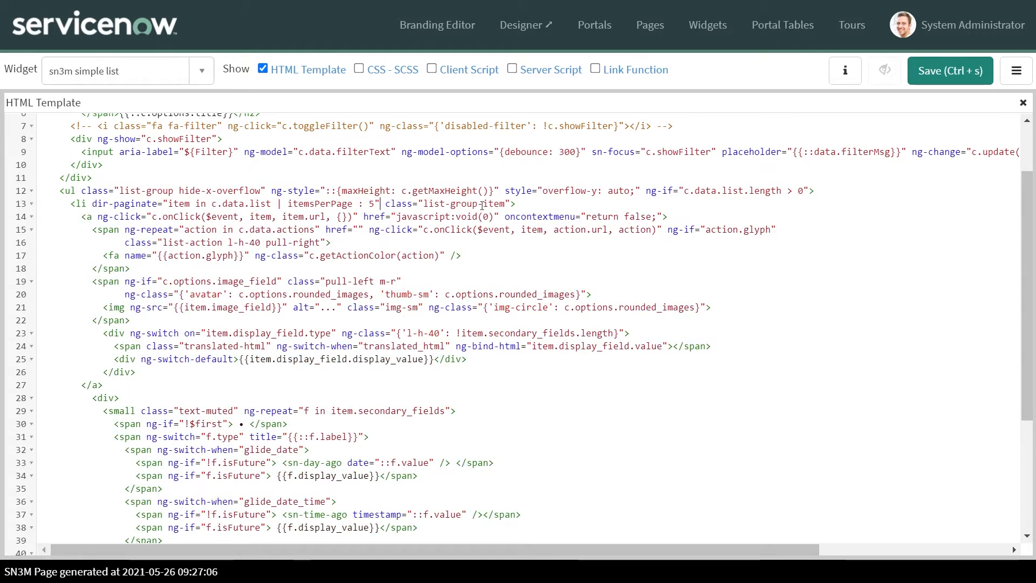
scroll("down", 3)
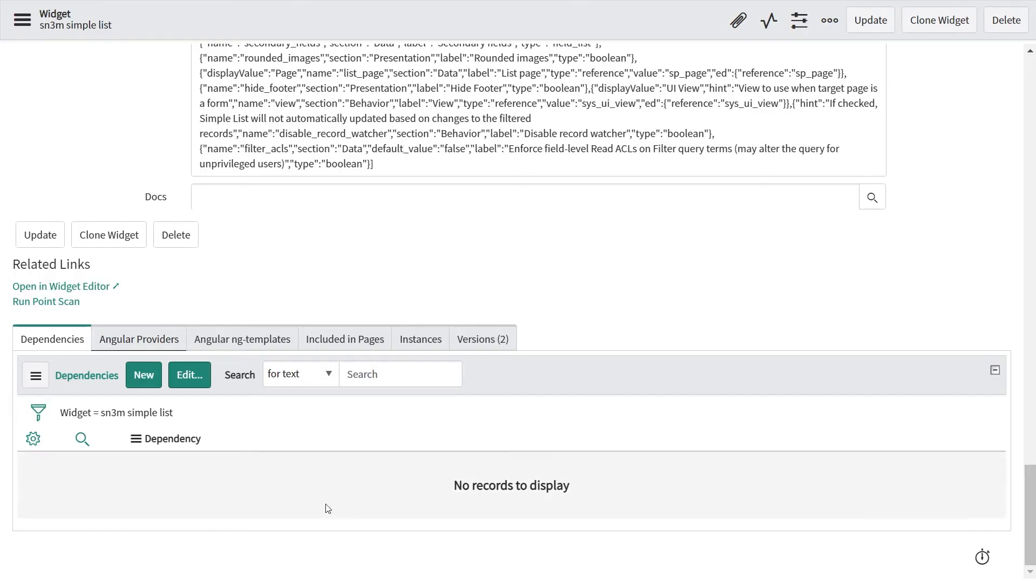
mouse_move(250, 309)
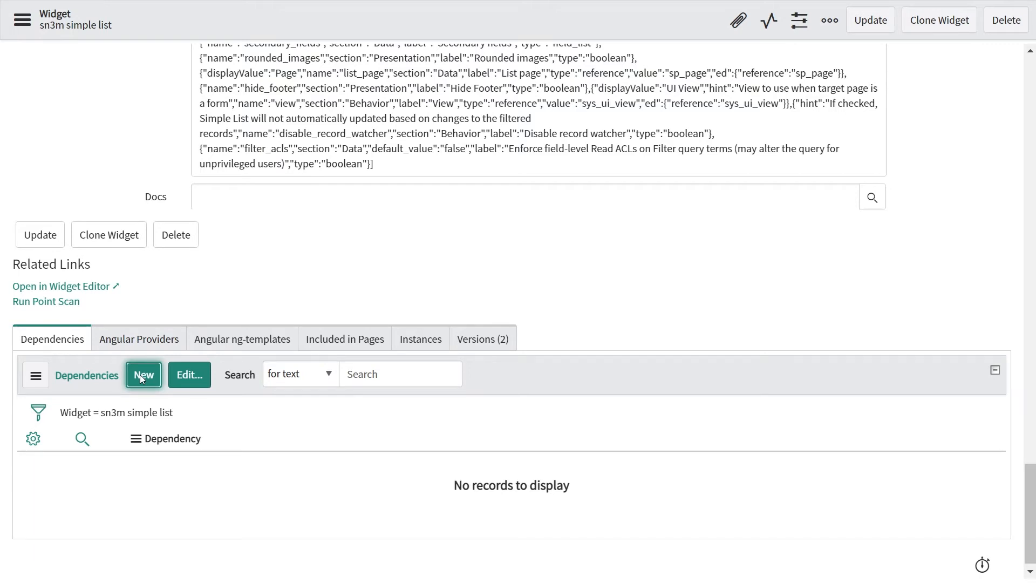
Create a new record from the widget's Dependencies related list.
left_click(143, 374)
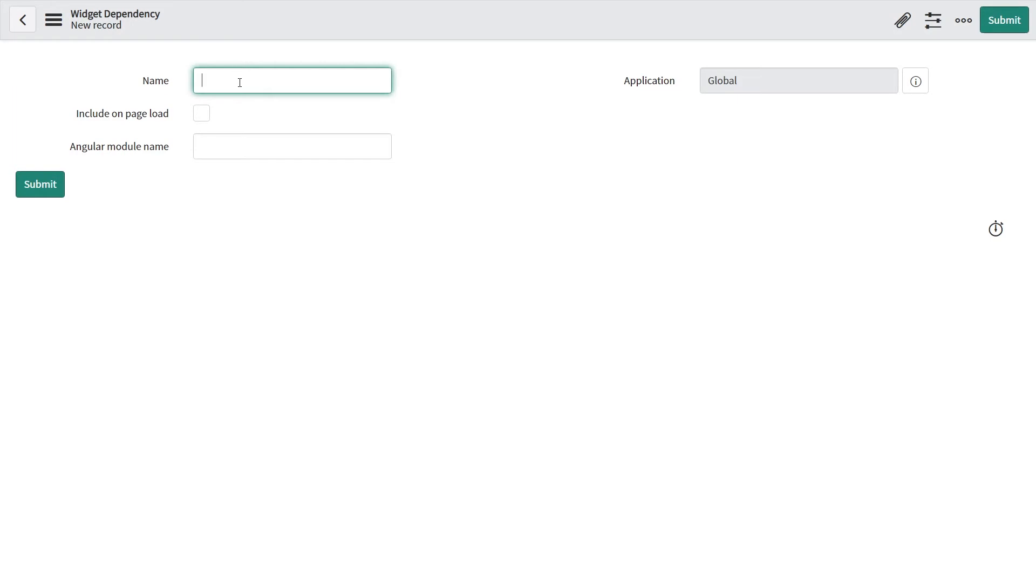
Enter sn3m.paginate as both Name and Angular module name, then submit the dependency.
type("sn3m.paginate")
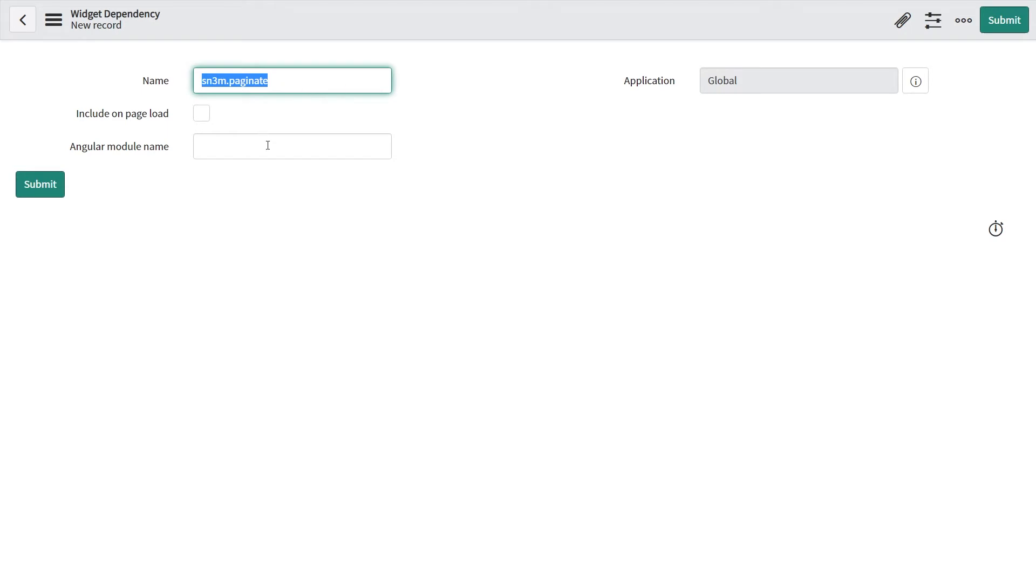
left_click(292, 147)
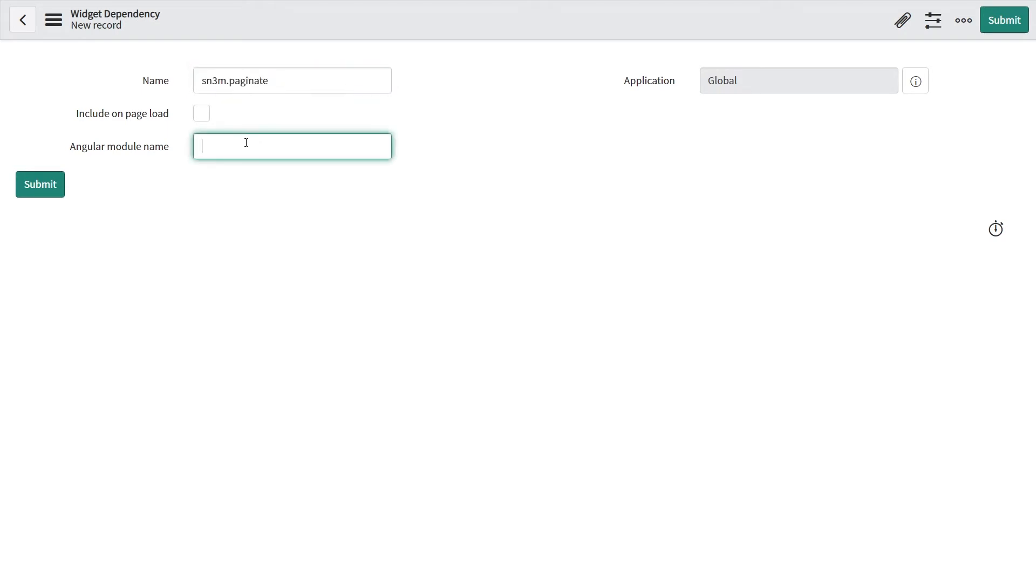
type("sn3m.paginate")
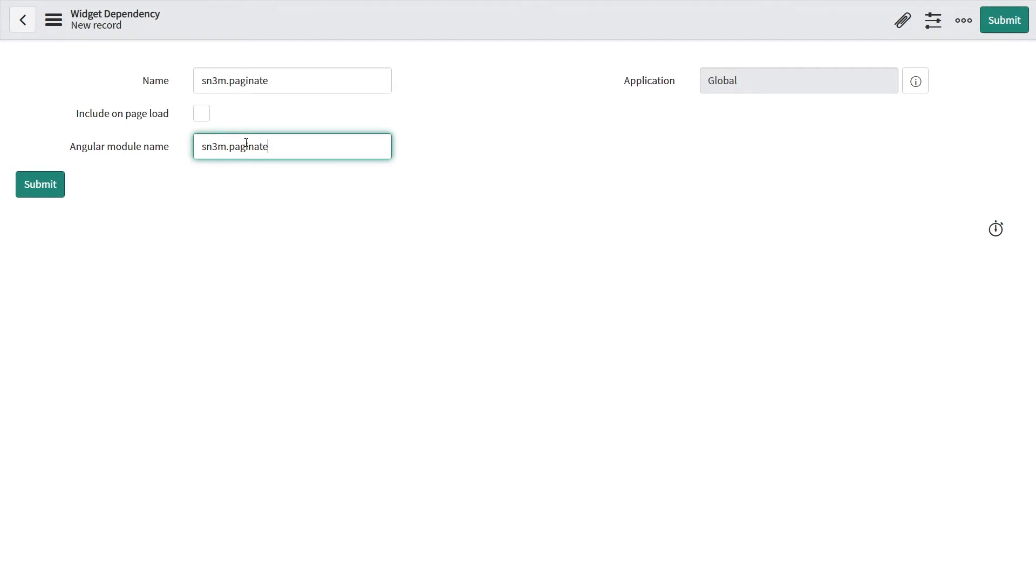
mouse_move(39, 183)
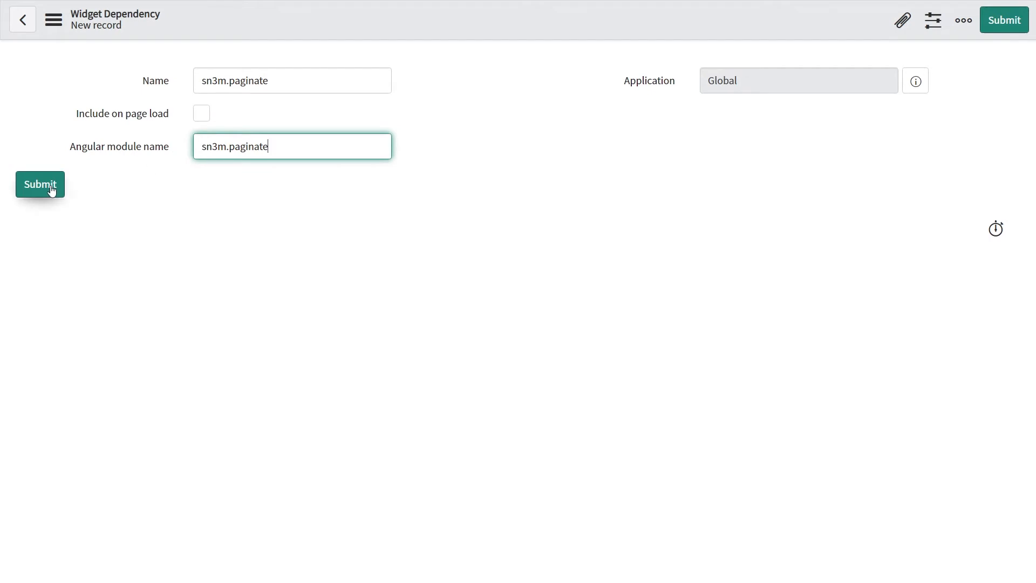
left_click(39, 183)
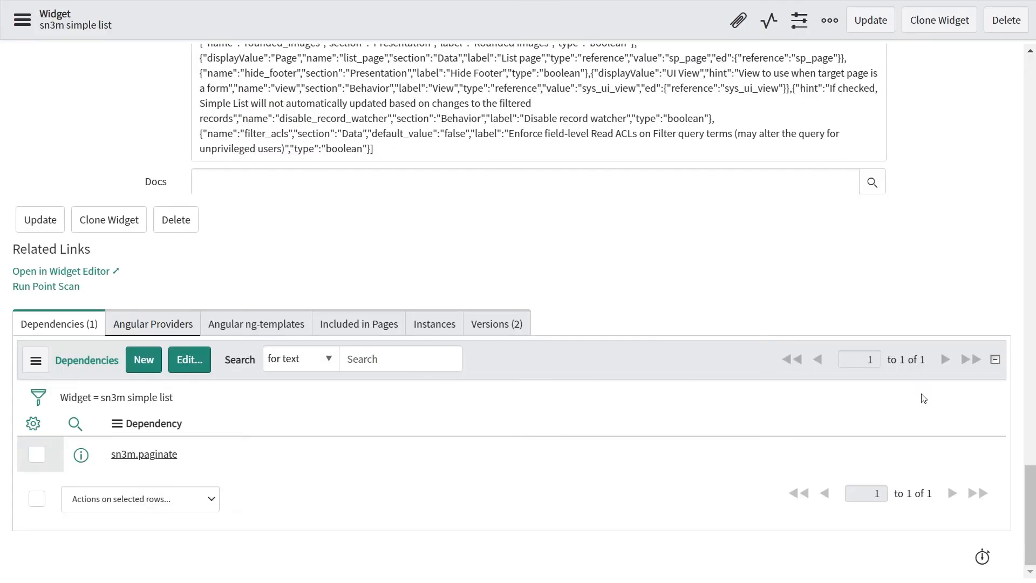
mouse_move(170, 498)
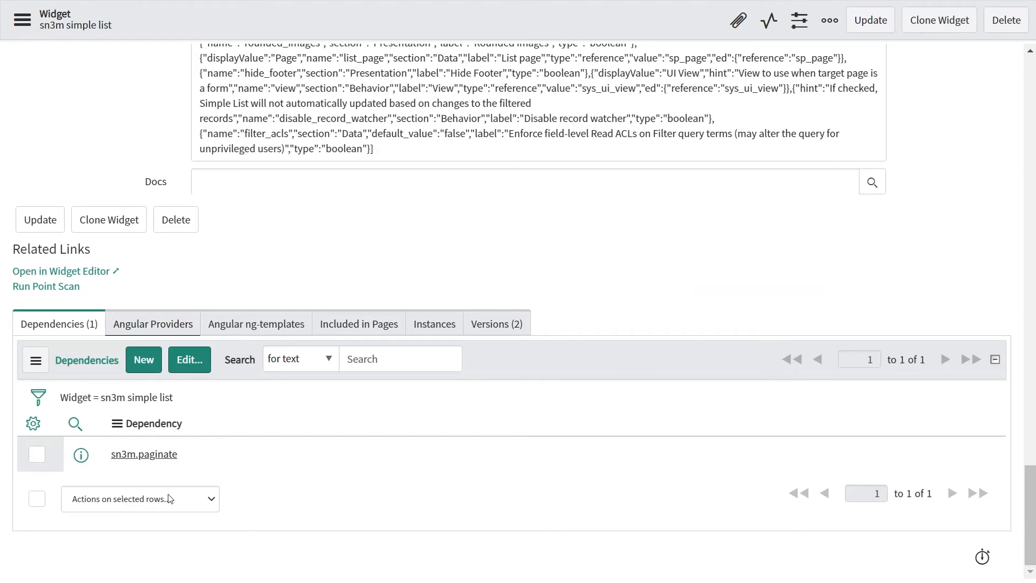
mouse_move(144, 453)
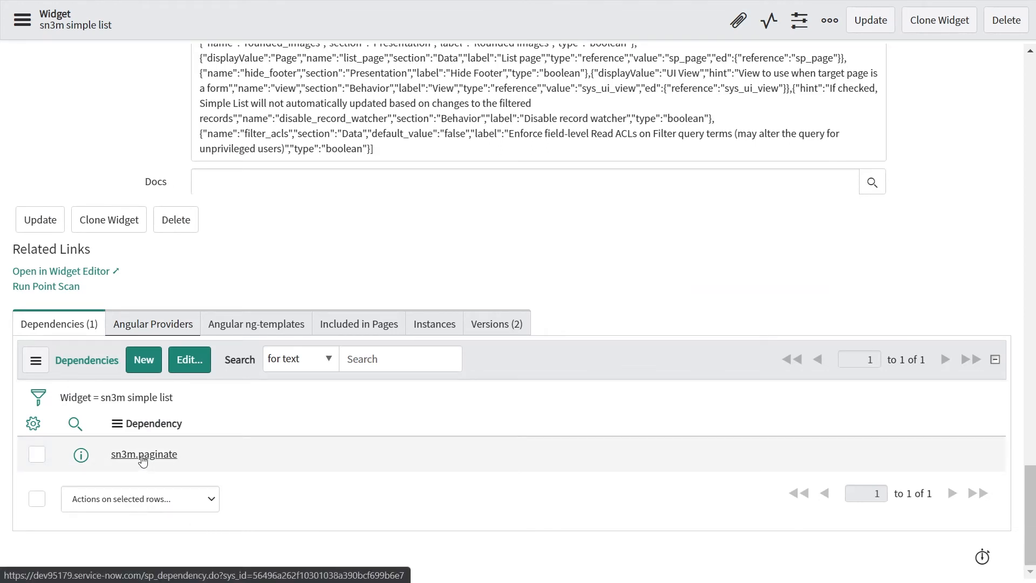
Open the sn3m.paginate link in the widget's Dependencies list.
left_click(143, 453)
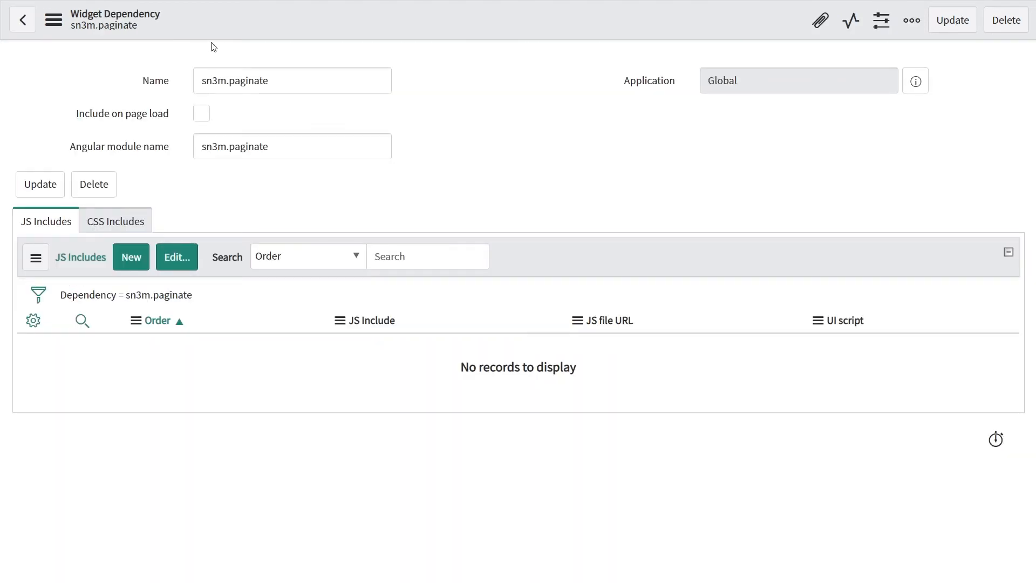
mouse_move(304, 207)
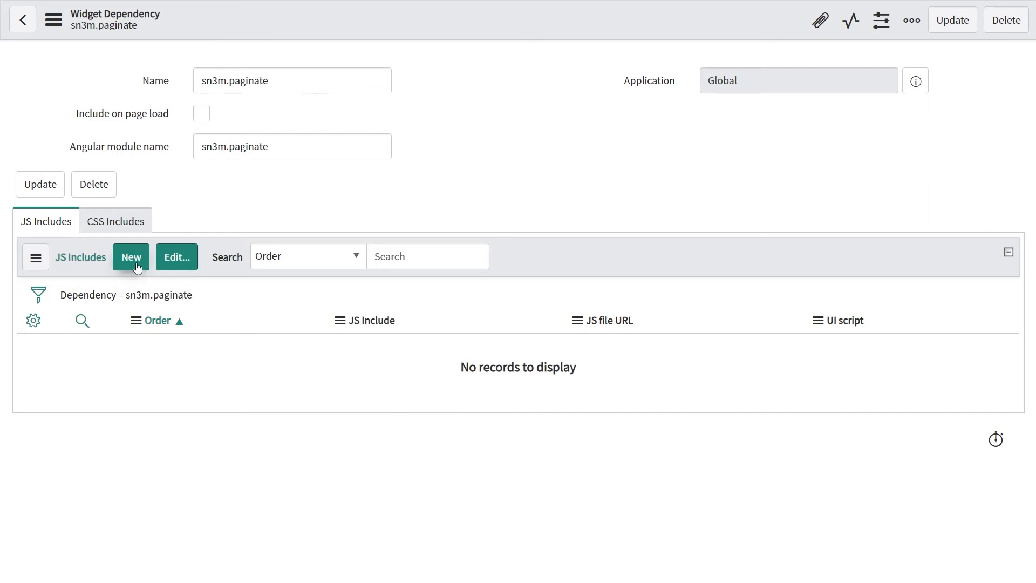
Create a new JS Include from the dependency's JS Includes related list.
left_click(130, 256)
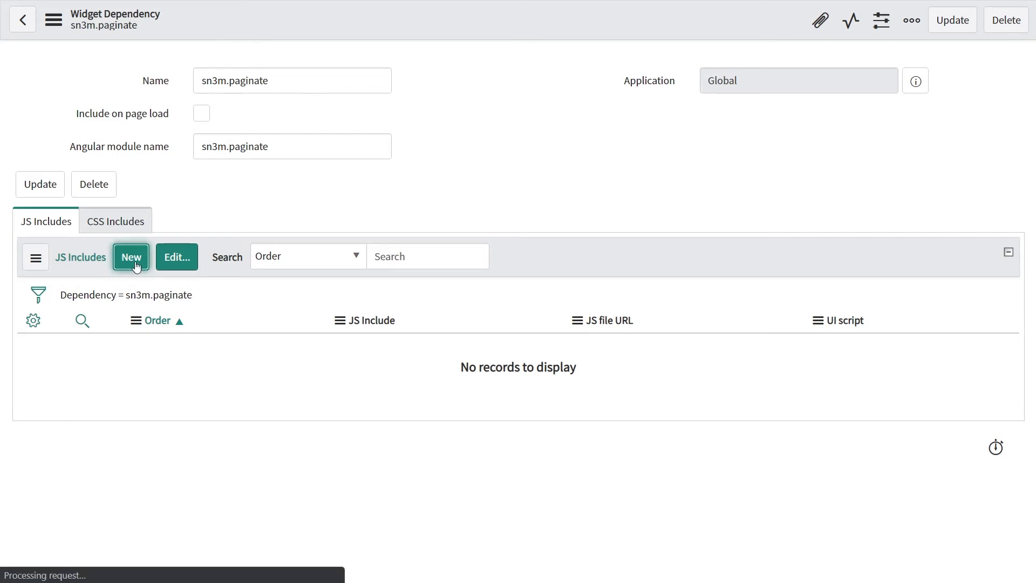
left_click(130, 257)
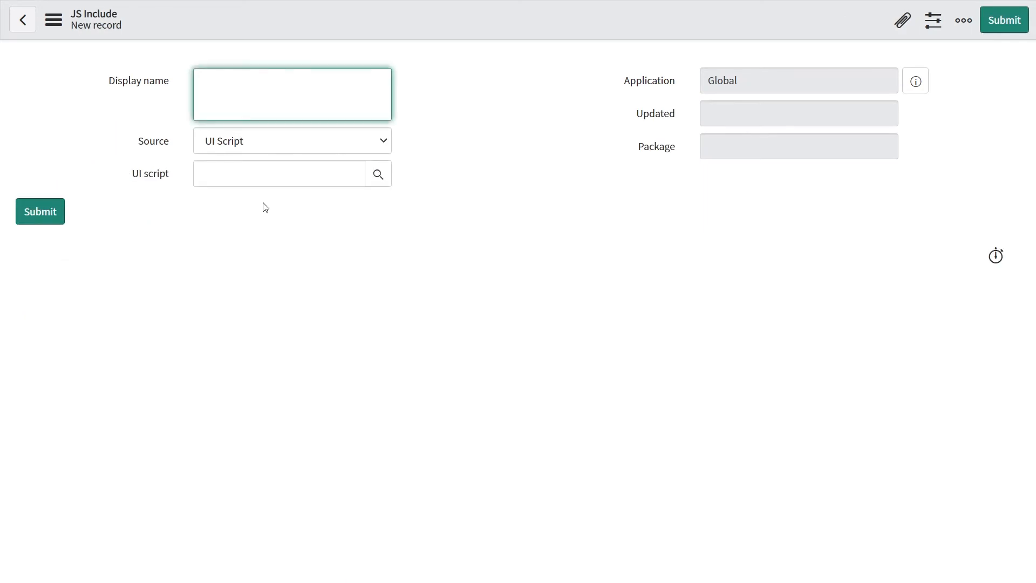
mouse_move(264, 174)
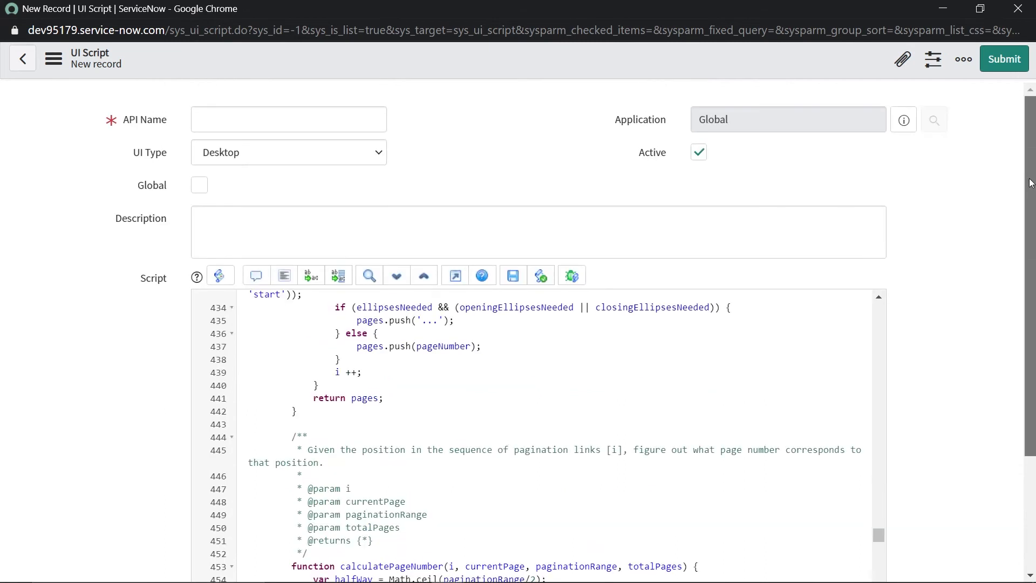
Set the UI script's API Name to dirPagination.
left_click(288, 119)
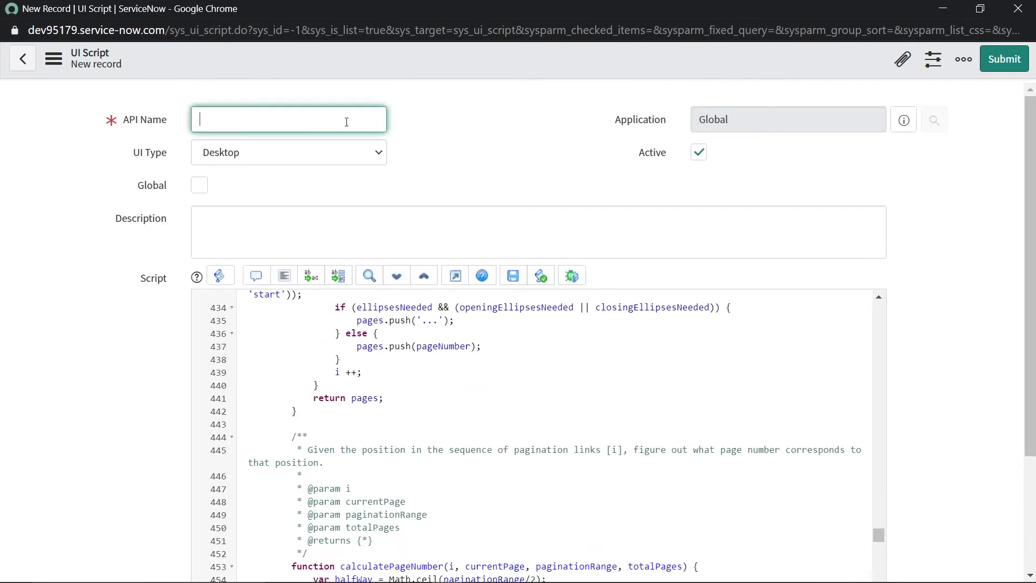
type("dirPa")
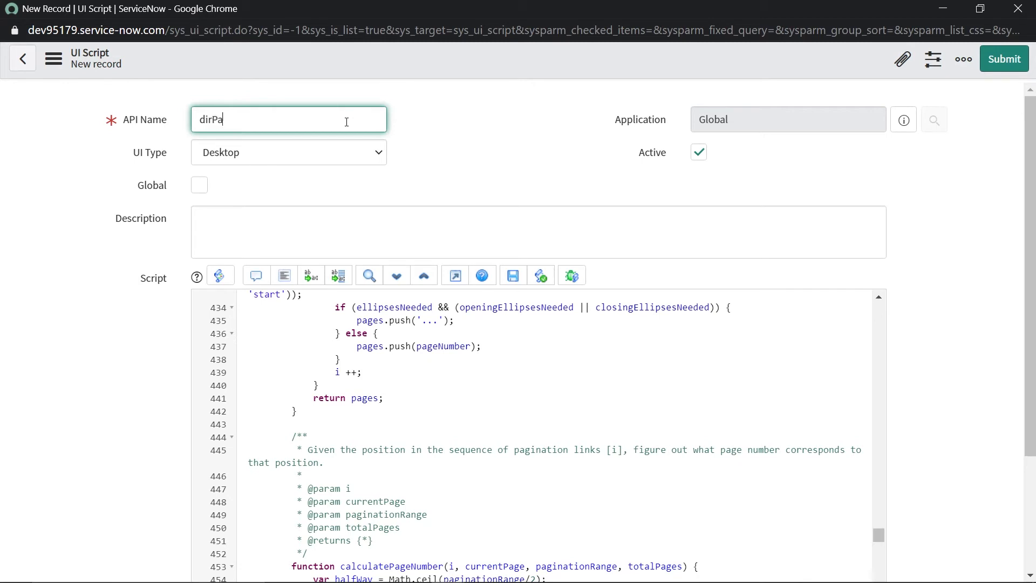
type("gination")
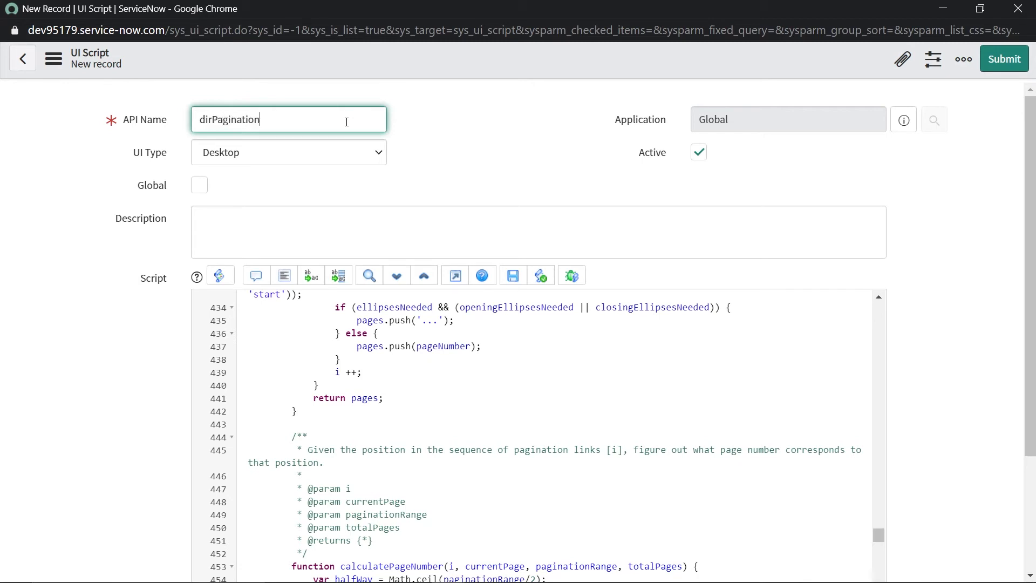
mouse_move(336, 152)
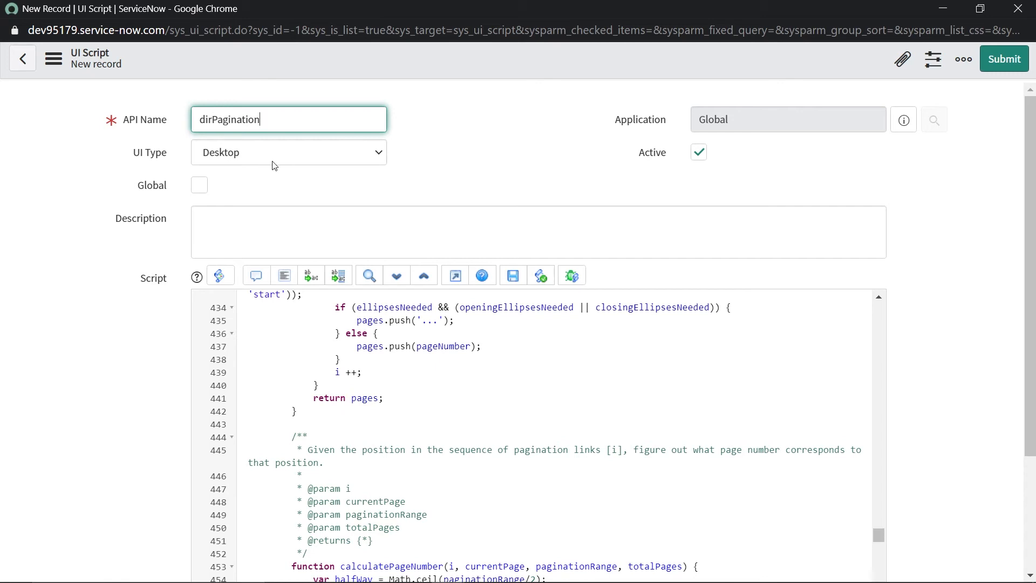
Search 'sn3' and choose SN3MHomePage to return to the portal home page.
left_click(288, 152)
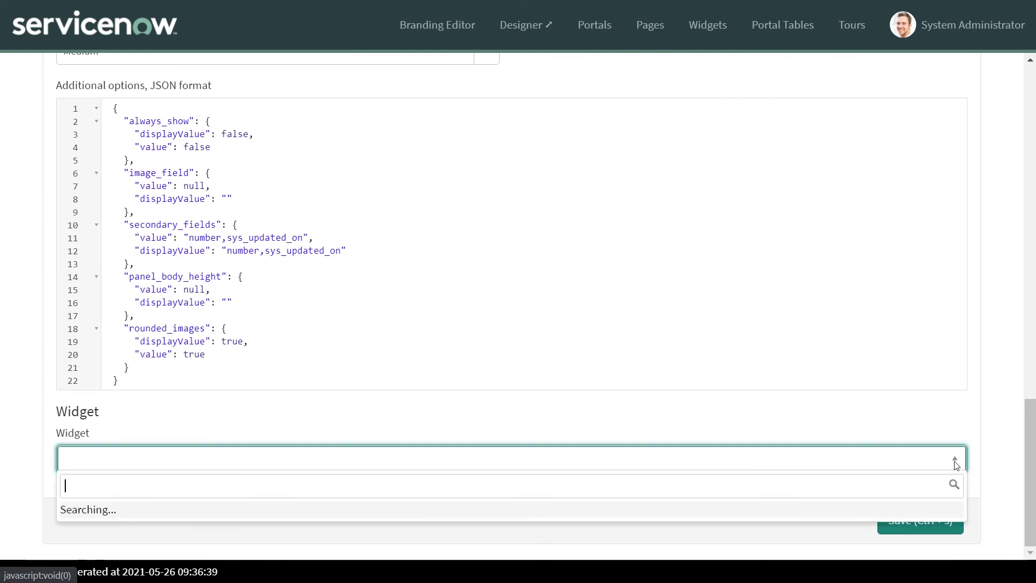
type("sn3")
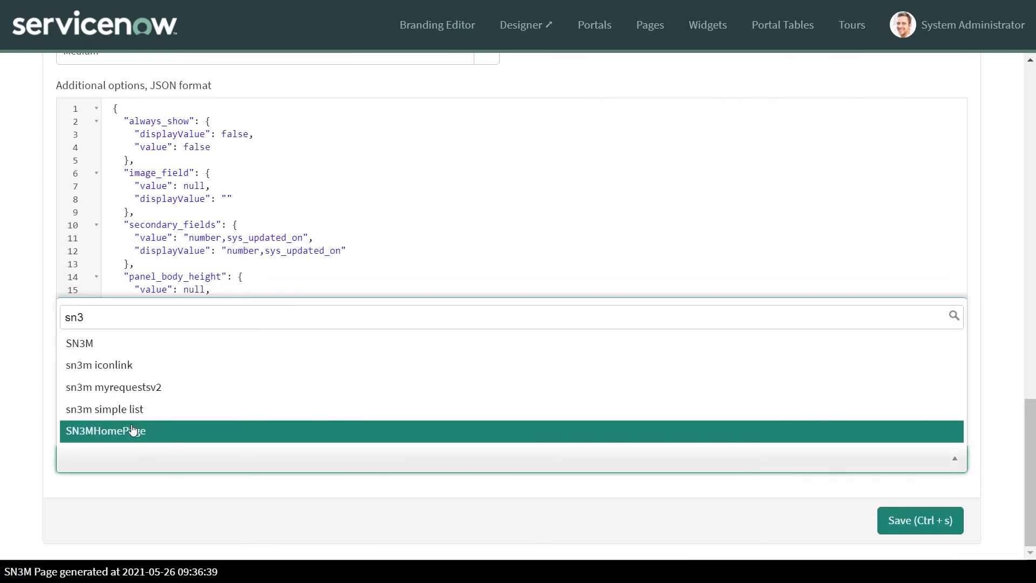
left_click(132, 430)
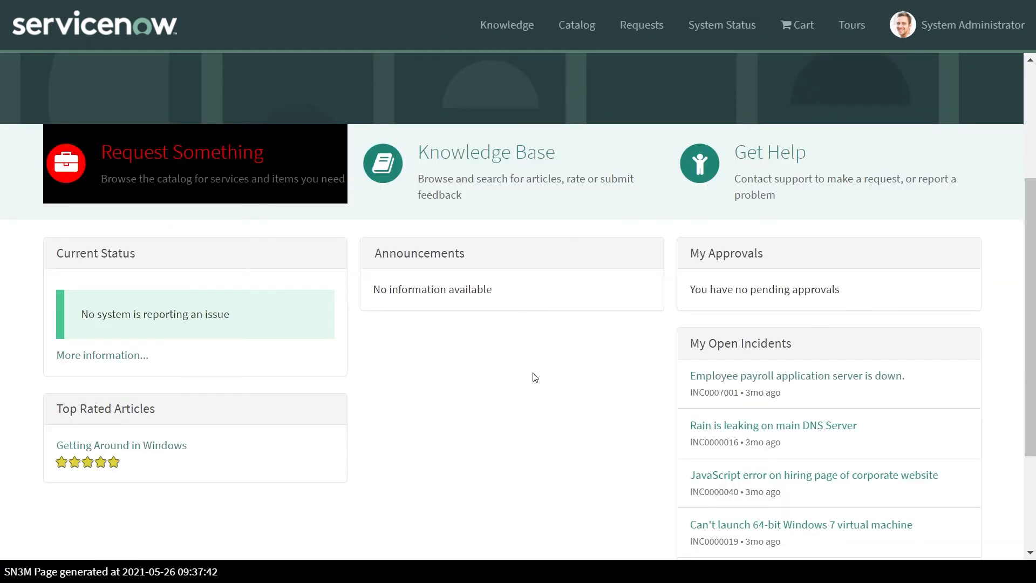
Reload the portal and scroll to My Open Incidents showing five items with pages 1, 2, 3.
right_click(533, 377)
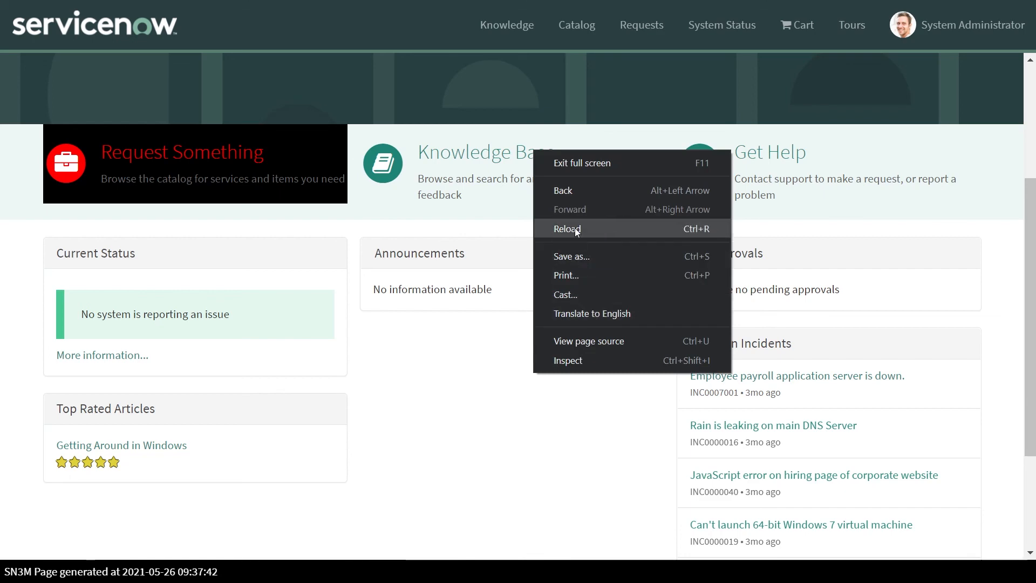
left_click(566, 228)
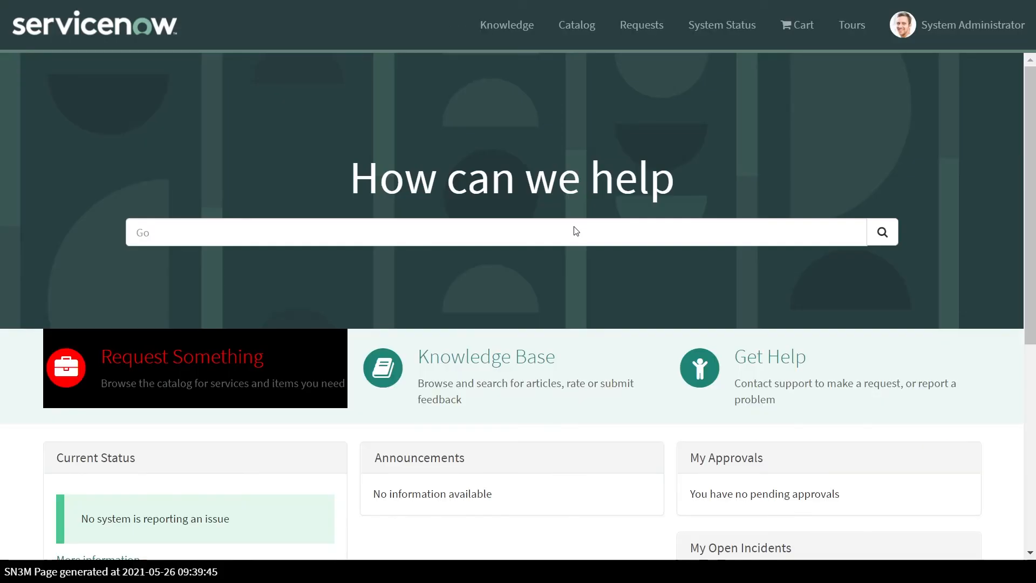
scroll("down", 3)
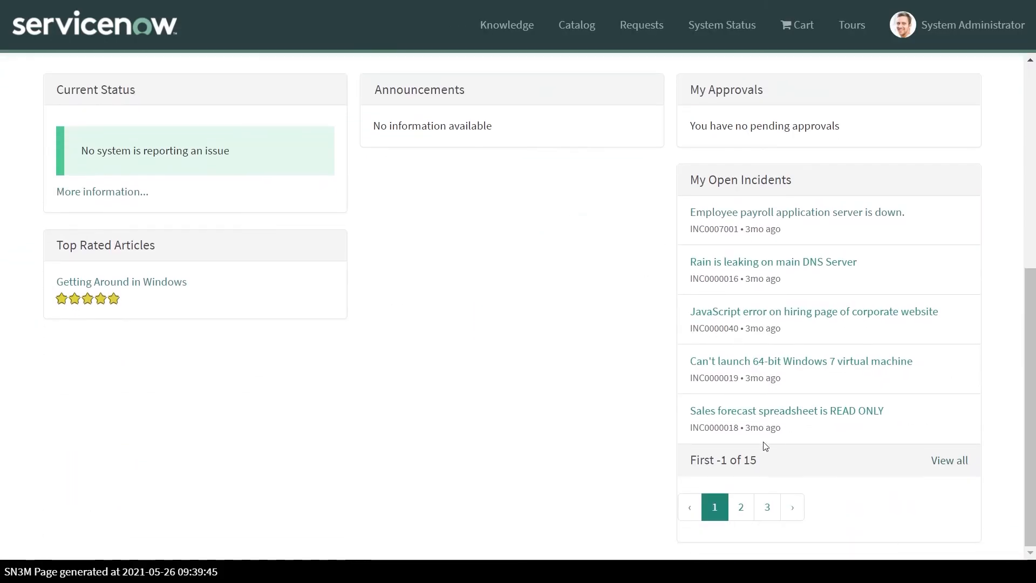